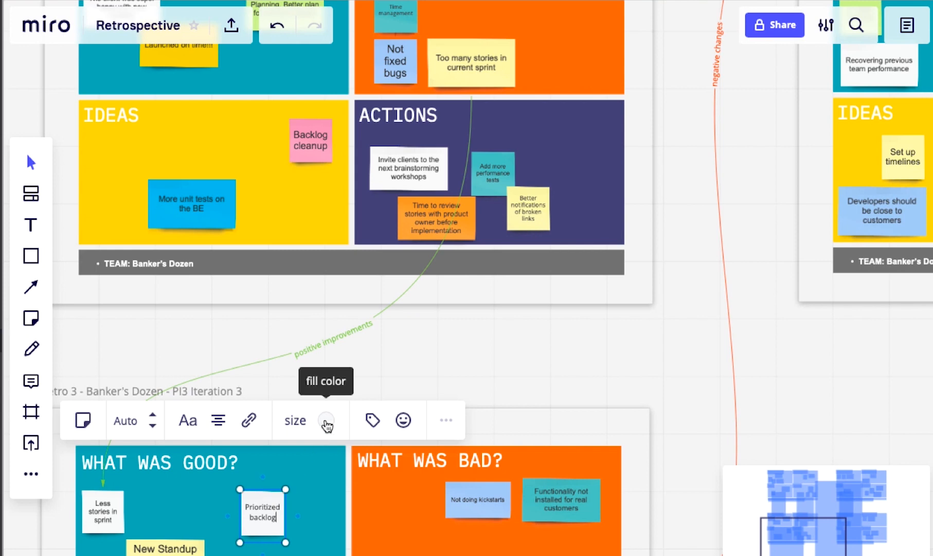
Step: Recolour the Prioritized backlog sticky note green, then switch to freehand drawing on the board
click(327, 420)
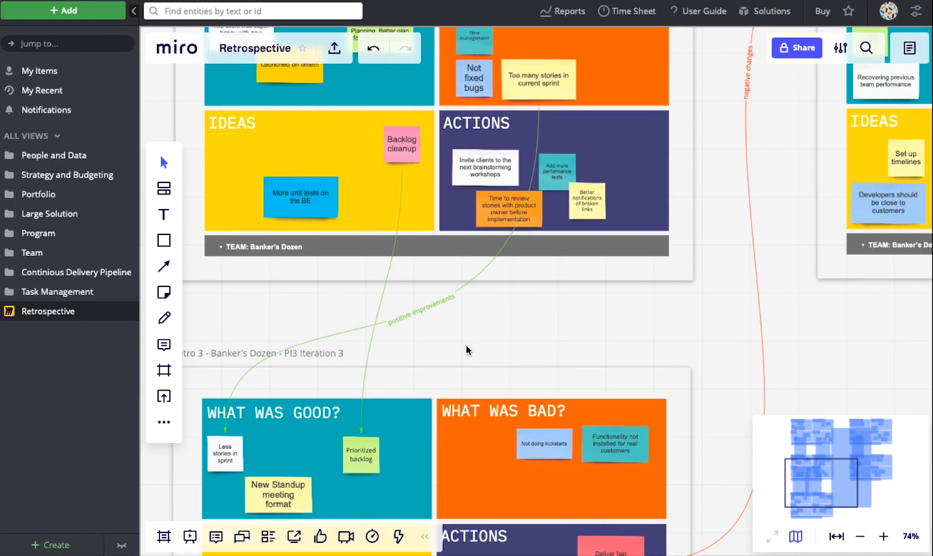
mouse_move(197, 332)
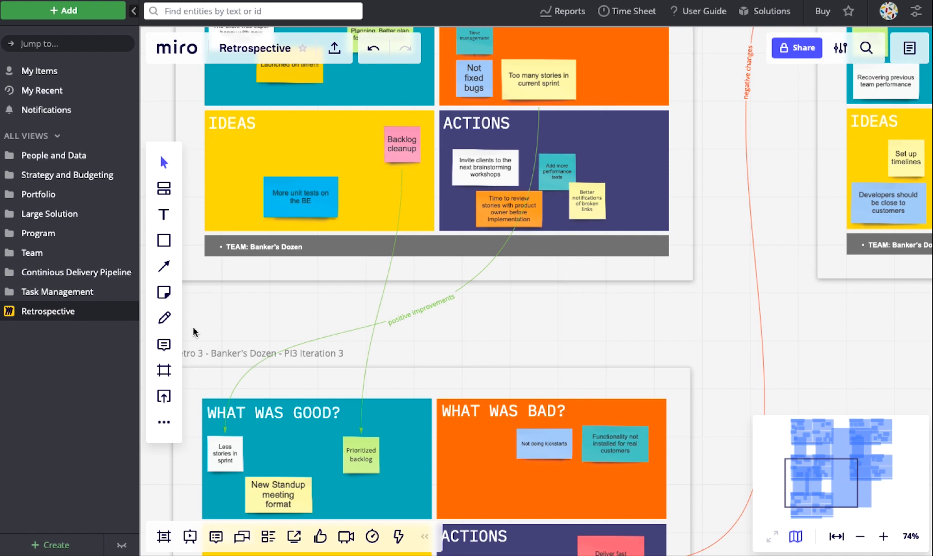
click(163, 317)
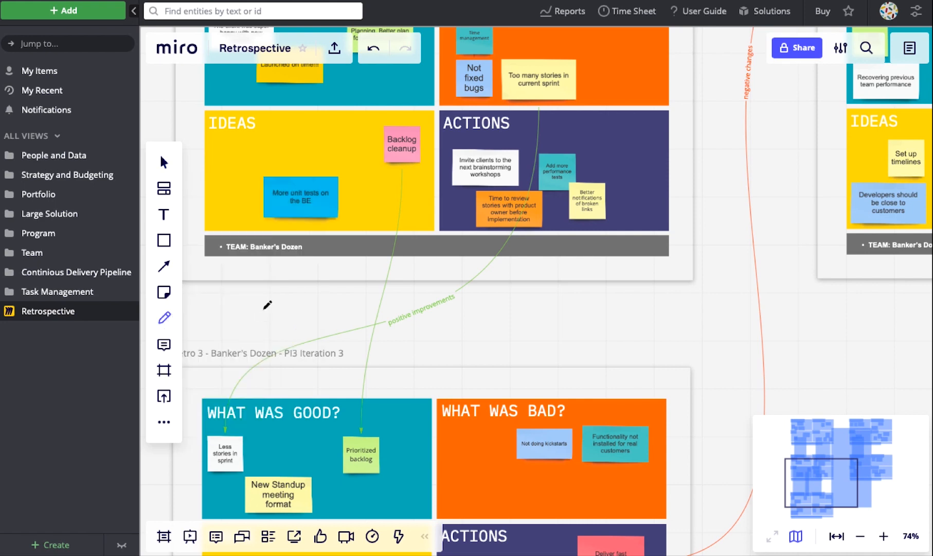
mouse_move(571, 443)
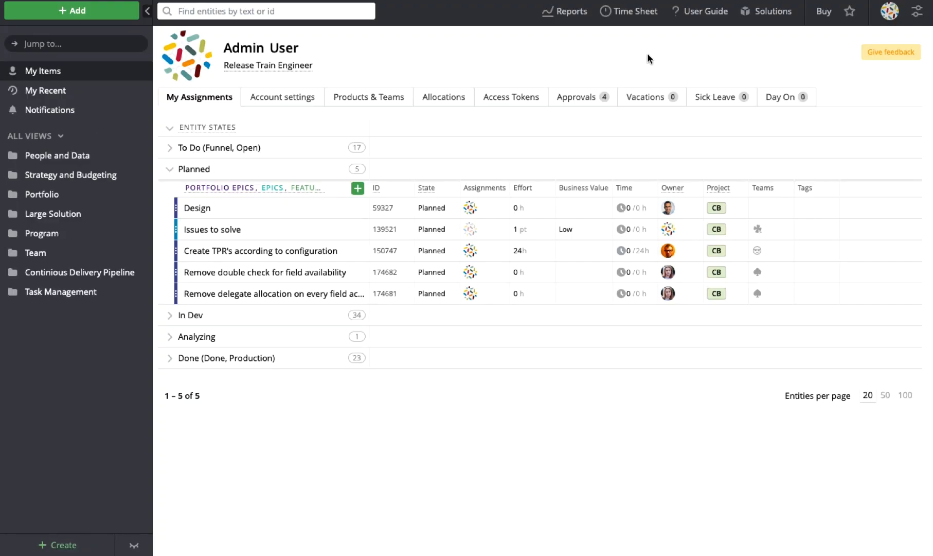
Step: Activate the Miro integration from Settings > Integrations > Miro
click(918, 11)
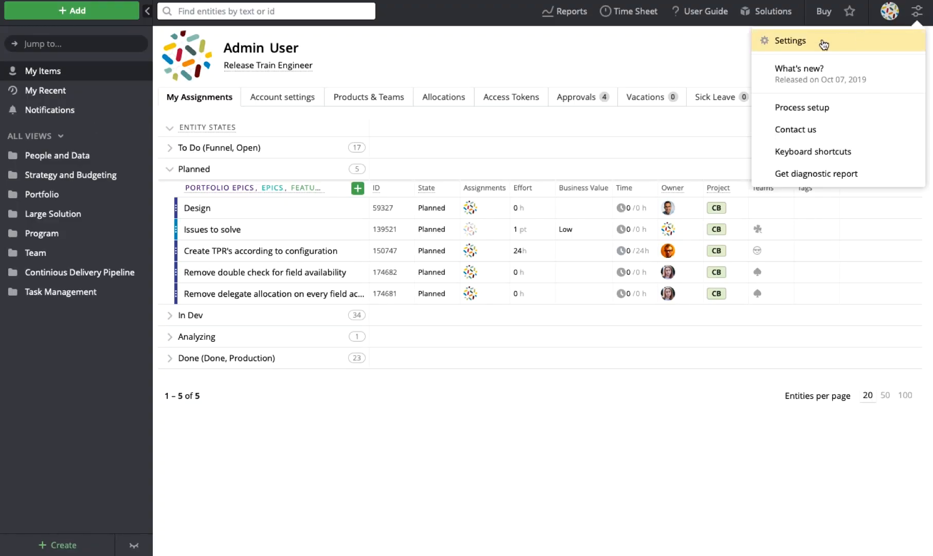
click(789, 41)
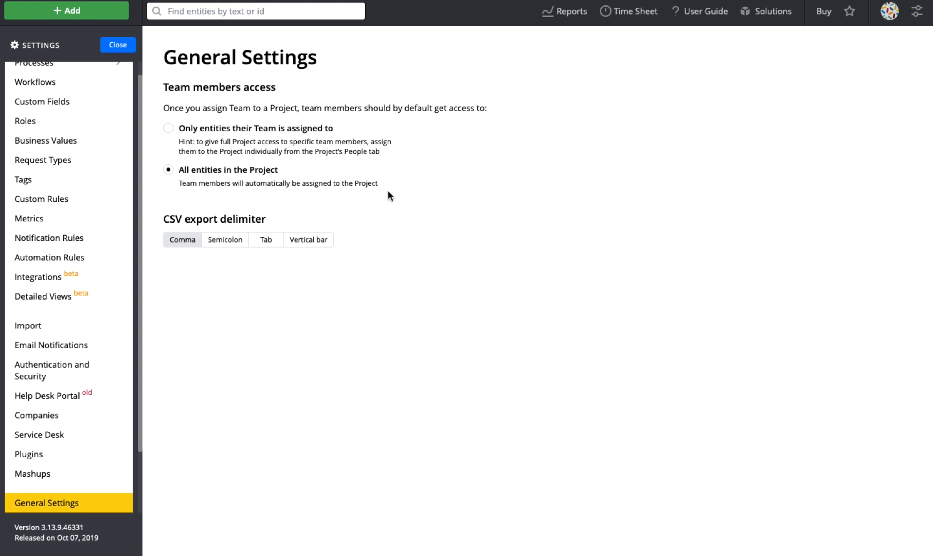
click(37, 279)
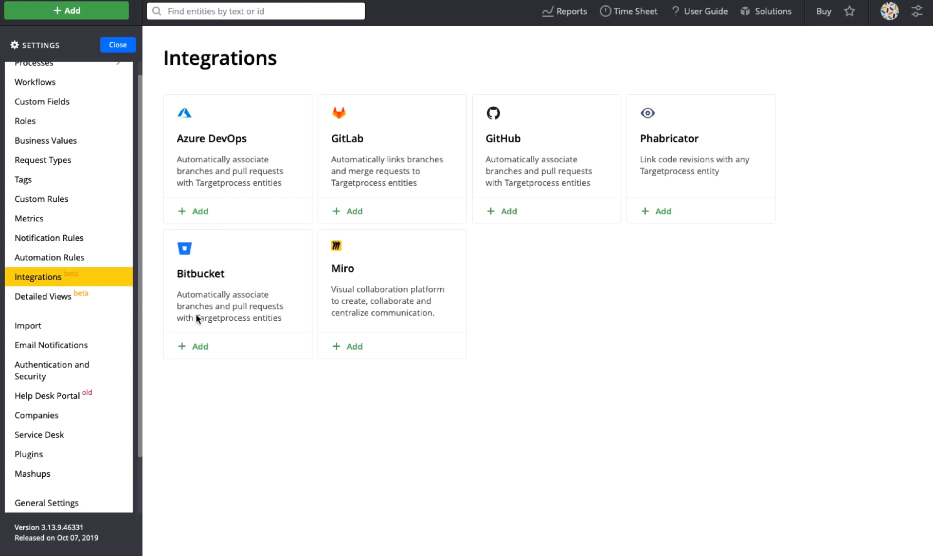
click(354, 346)
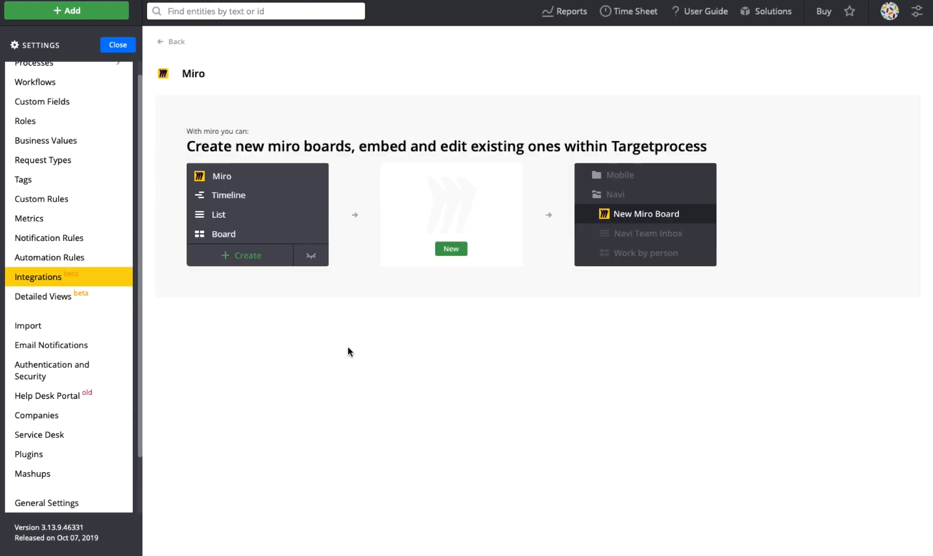
click(117, 44)
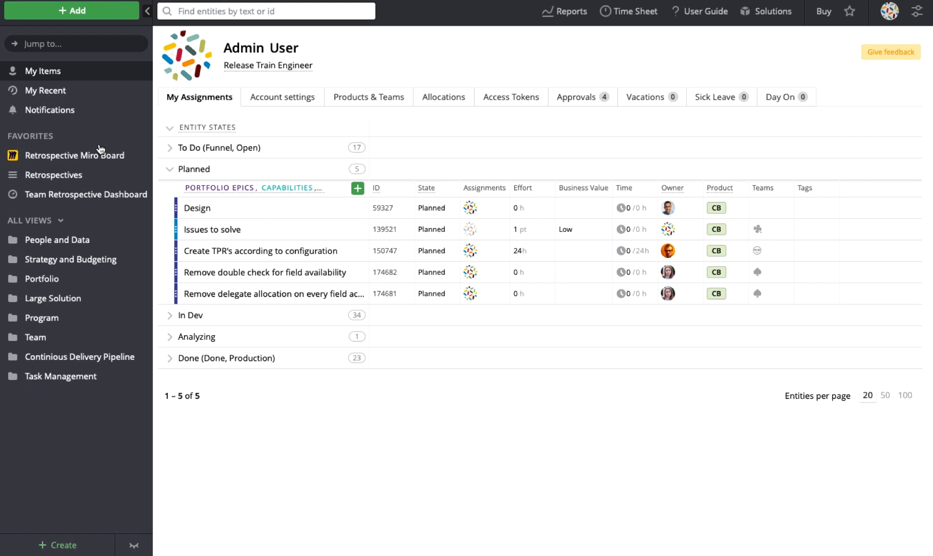
Step: Load Retro 1's embedded Retrospective Miro board, then open the Create view menu
click(75, 155)
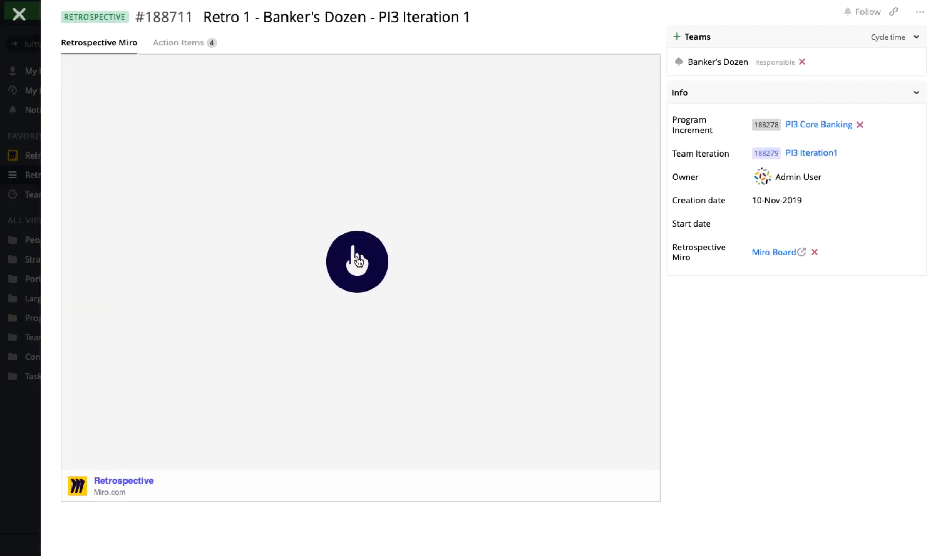
click(357, 262)
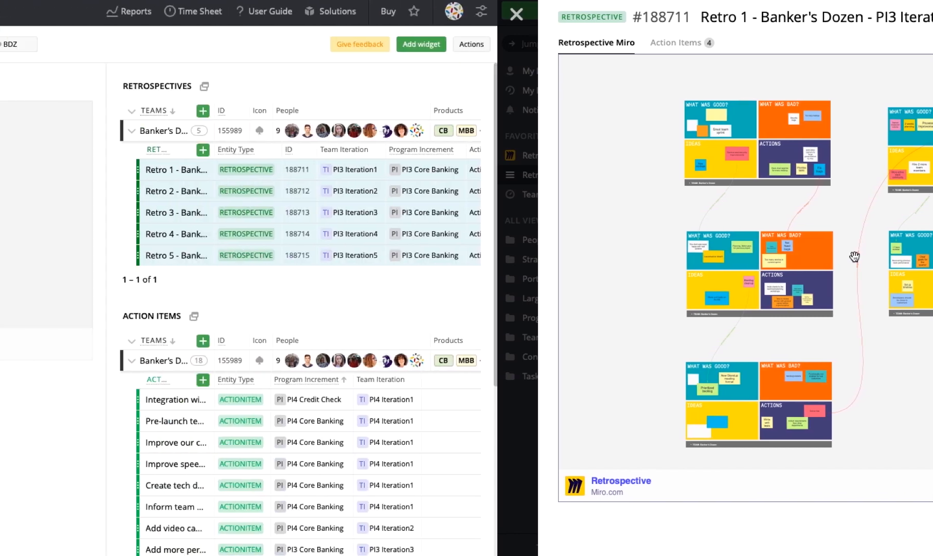
click(516, 12)
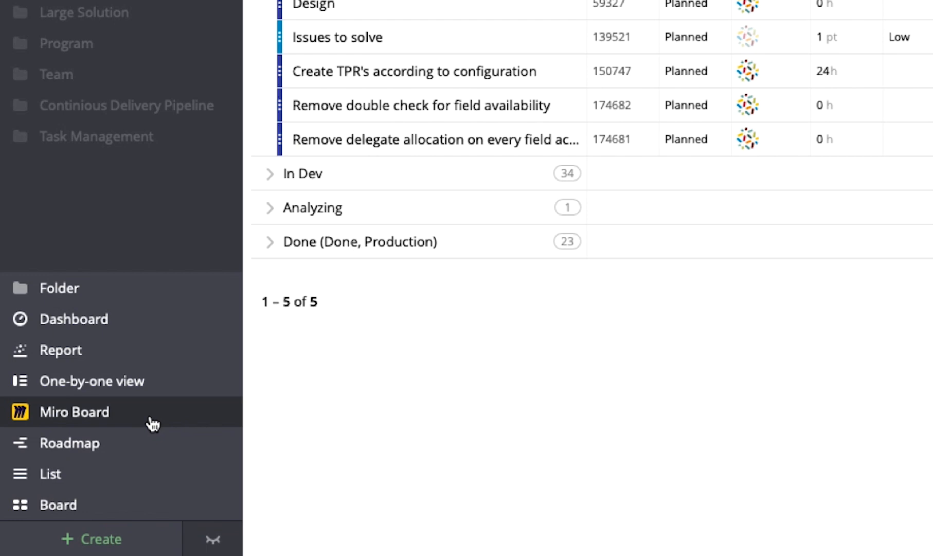
Step: Add a Miro Board view that embeds the Customer's Portrait board
click(74, 411)
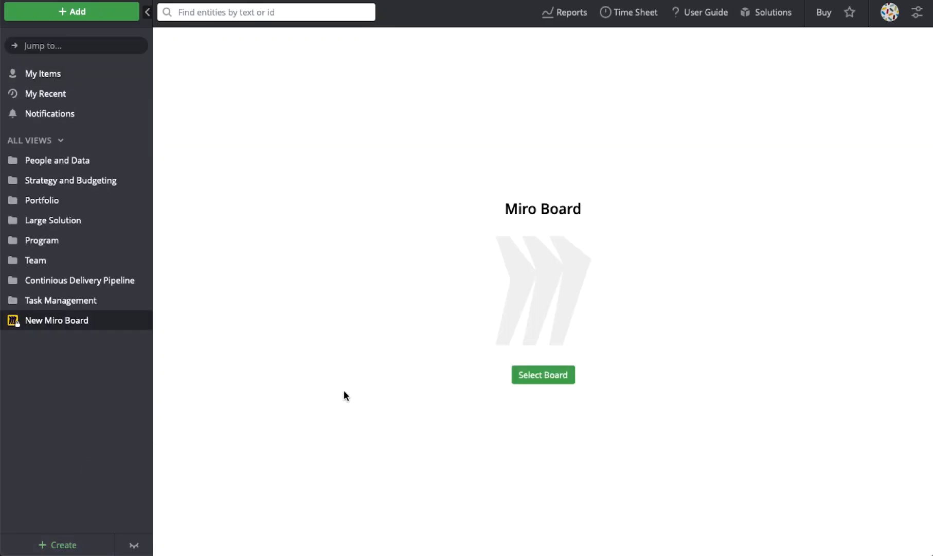
click(542, 374)
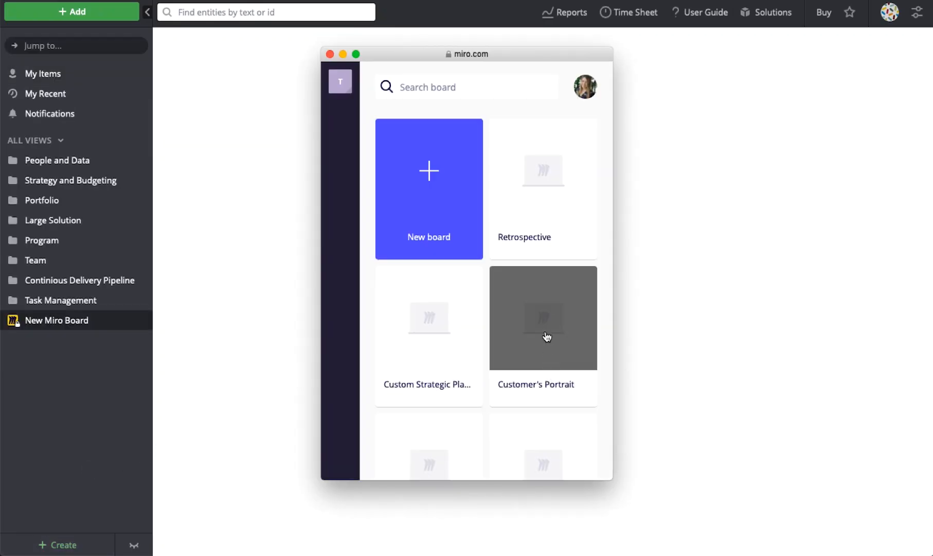
click(542, 318)
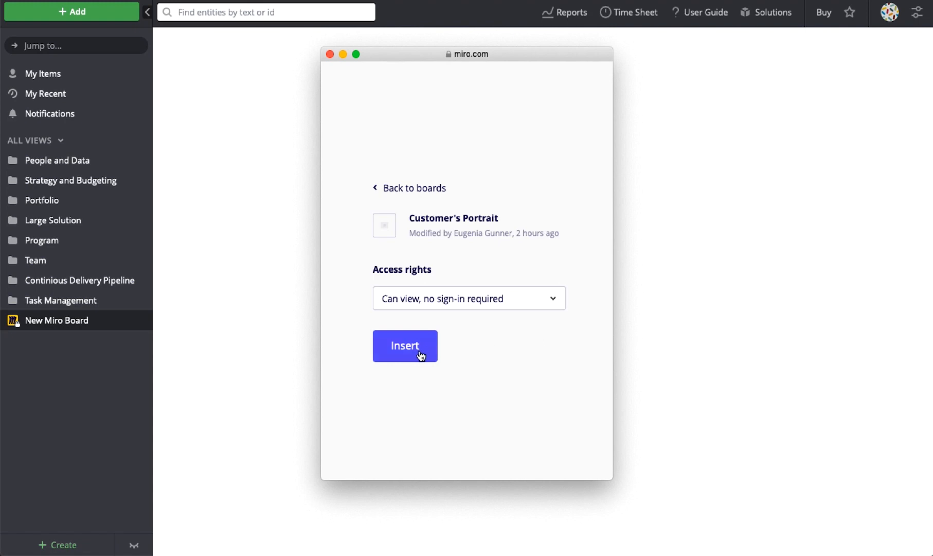
click(405, 345)
text(Data Model)
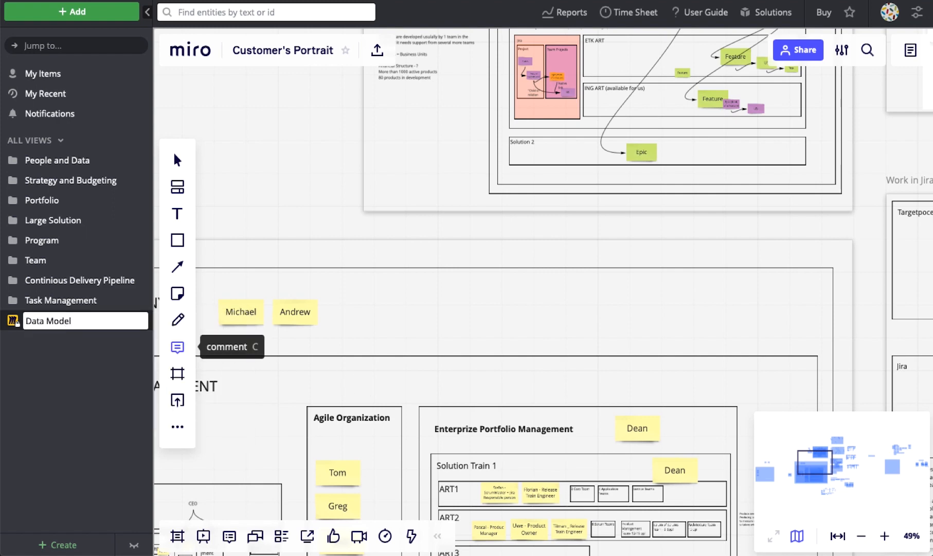
mouse_move(86, 321)
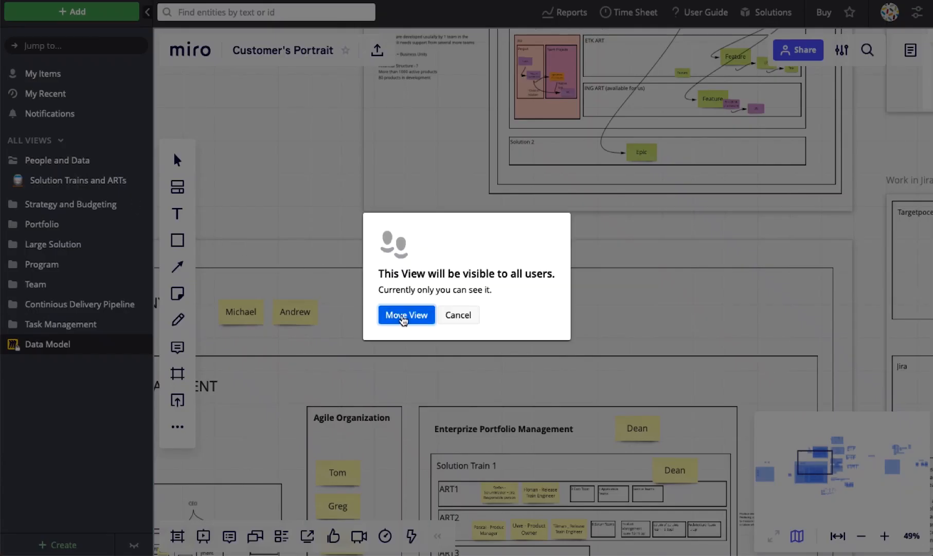
Step: Confirm moving Data Model to the shared folder and open the Strategic Planning view
click(406, 315)
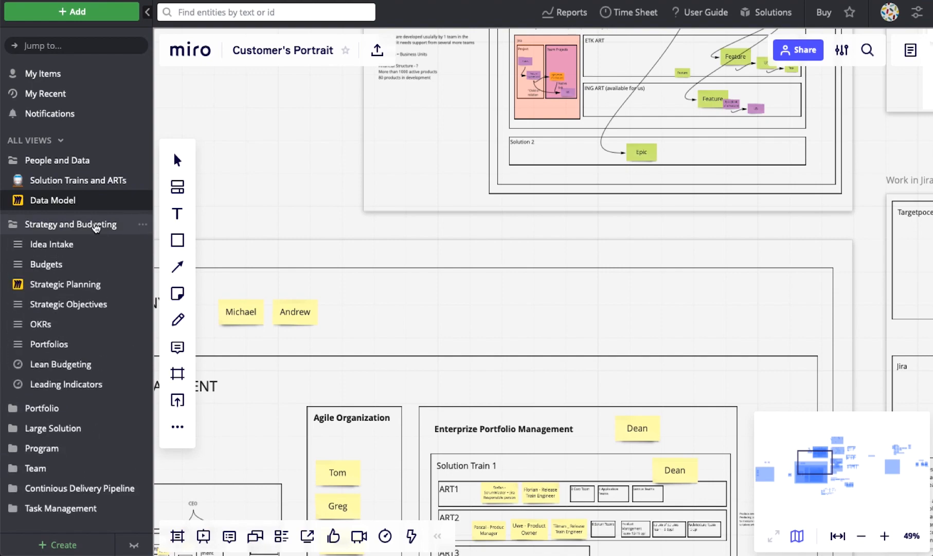
click(65, 284)
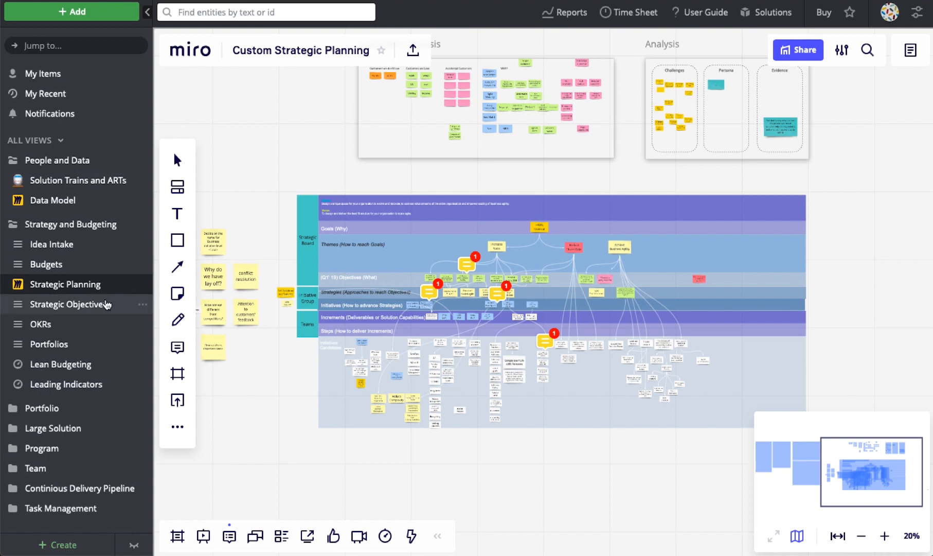
Step: Browse Strategic Objectives' Notification center features, then open the Team Retrospectives view
click(69, 304)
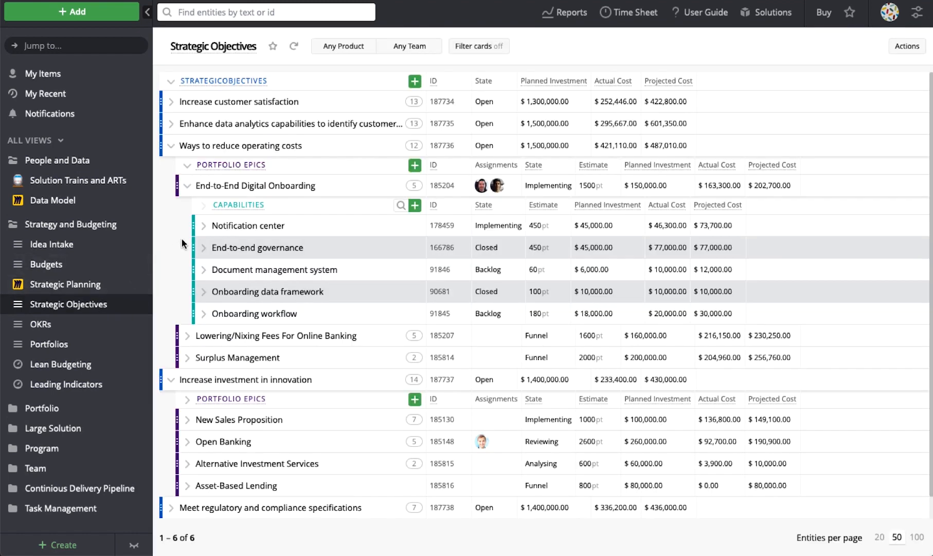
click(205, 225)
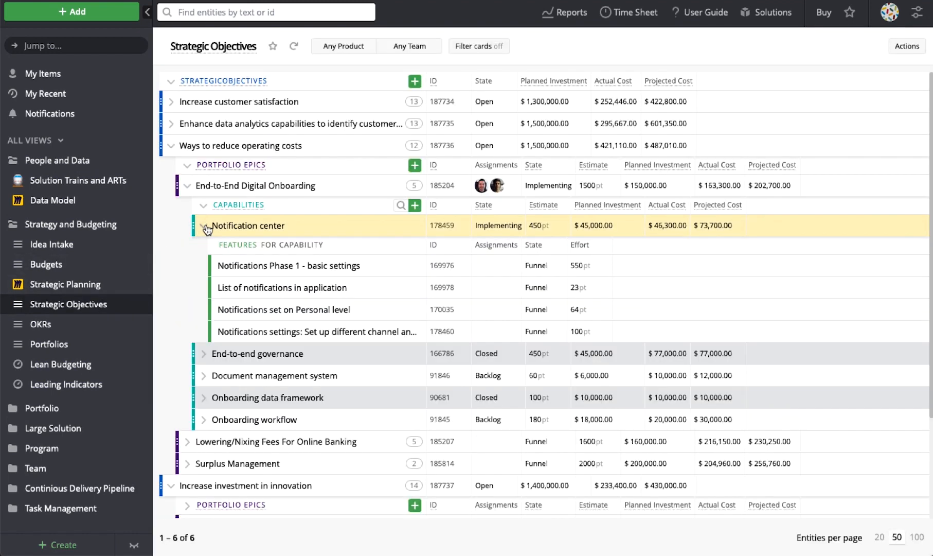
mouse_move(231, 258)
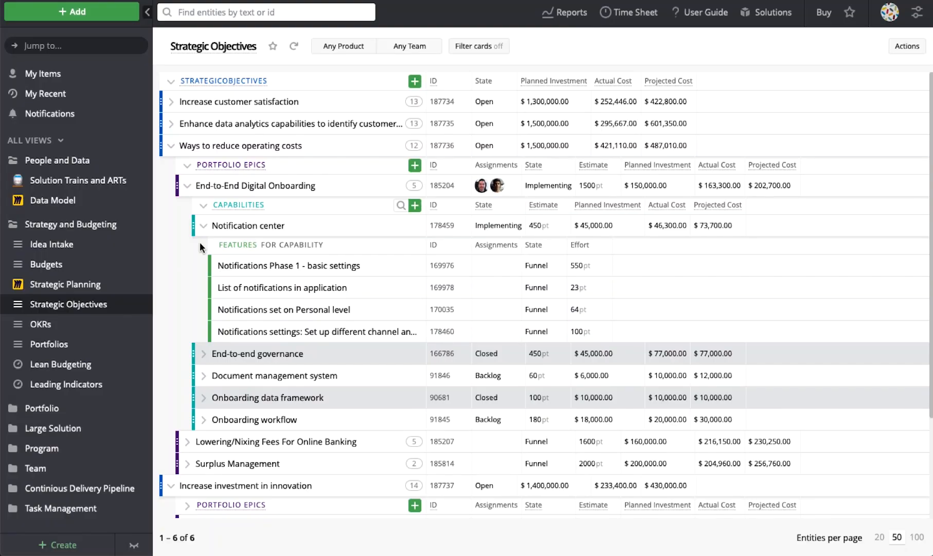
click(71, 224)
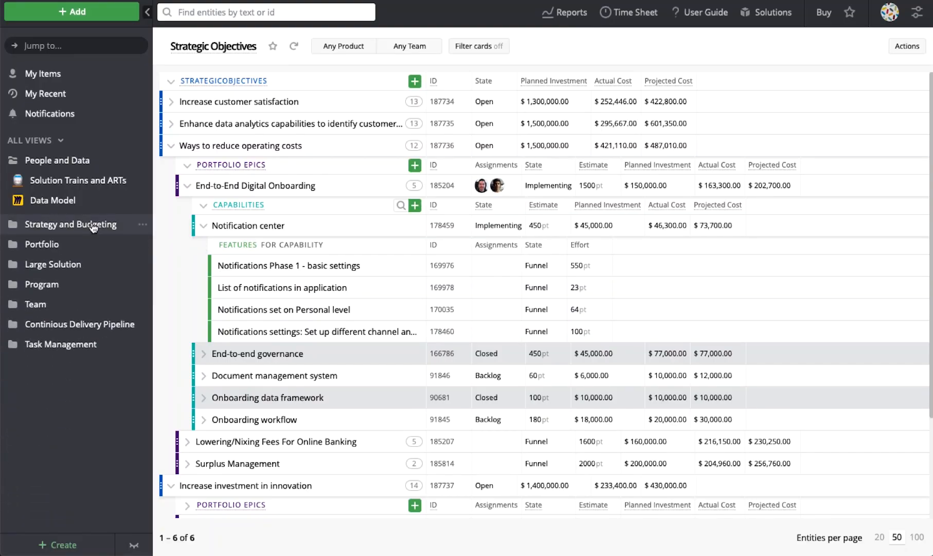
click(35, 304)
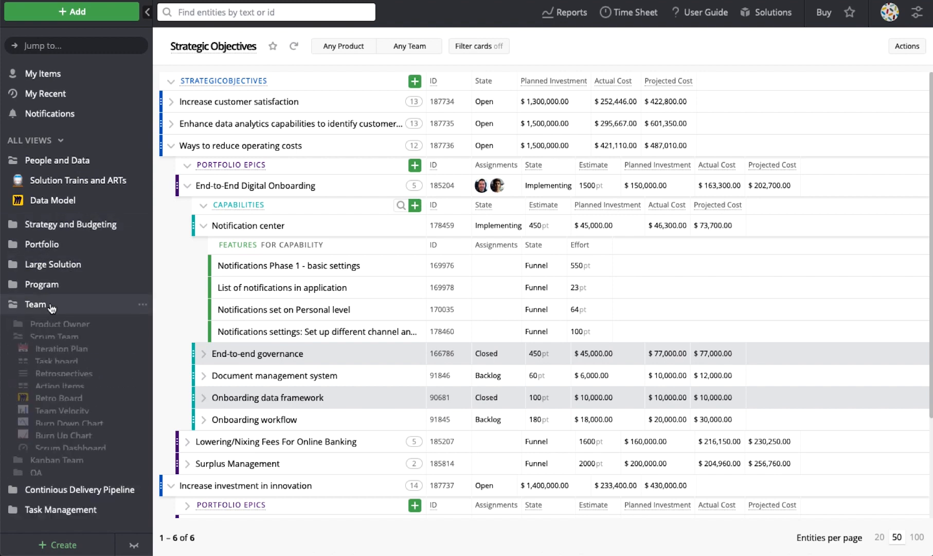
click(35, 304)
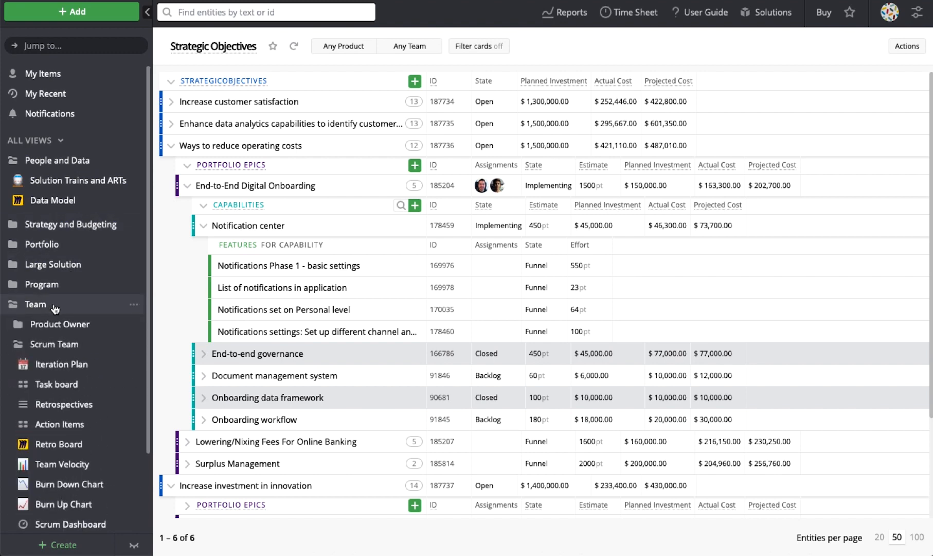
click(64, 404)
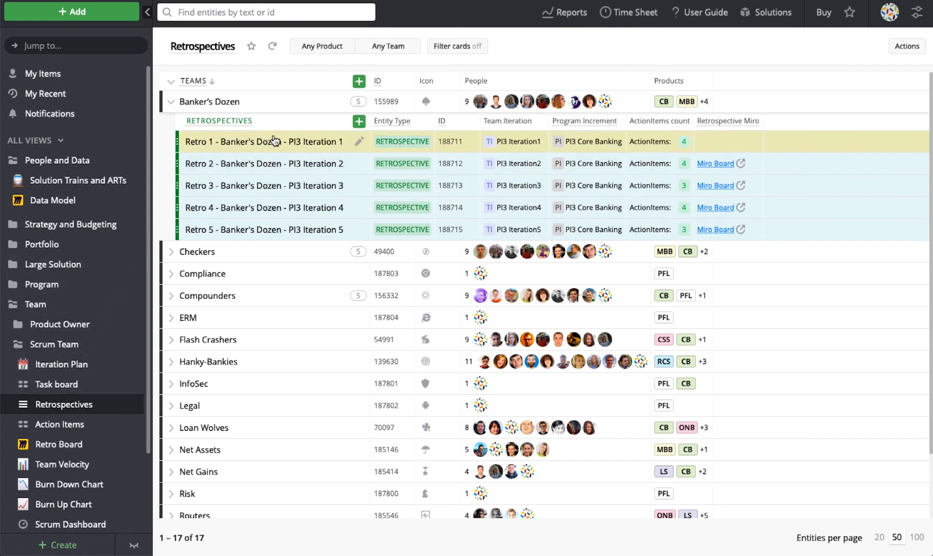
Step: Save a Miro Board link on Banker's Dozen's Retro 1, load the board, and view action items
click(264, 142)
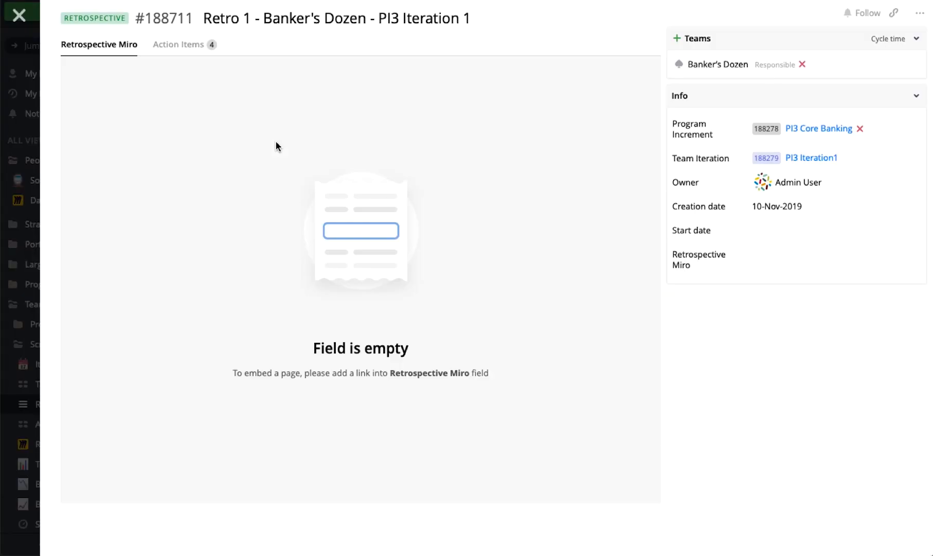
mouse_move(741, 258)
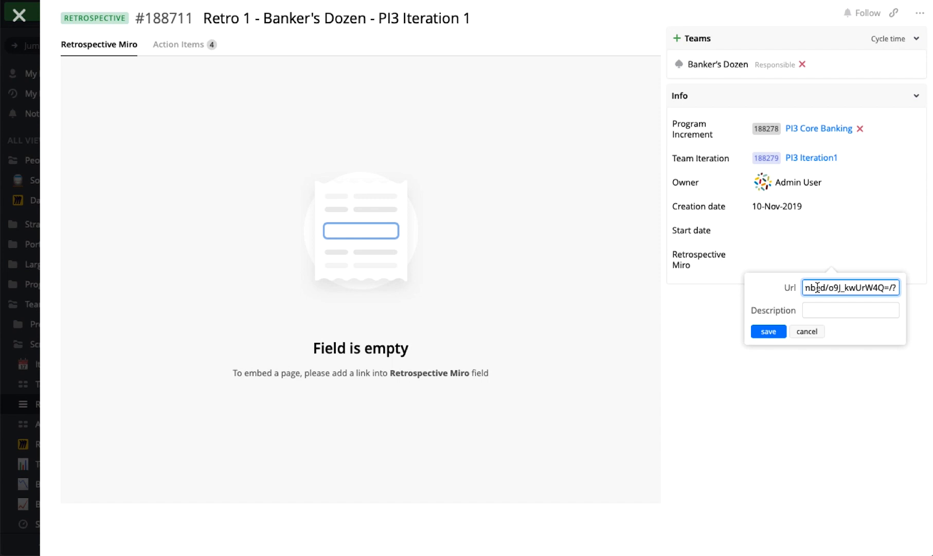
text(Miro B)
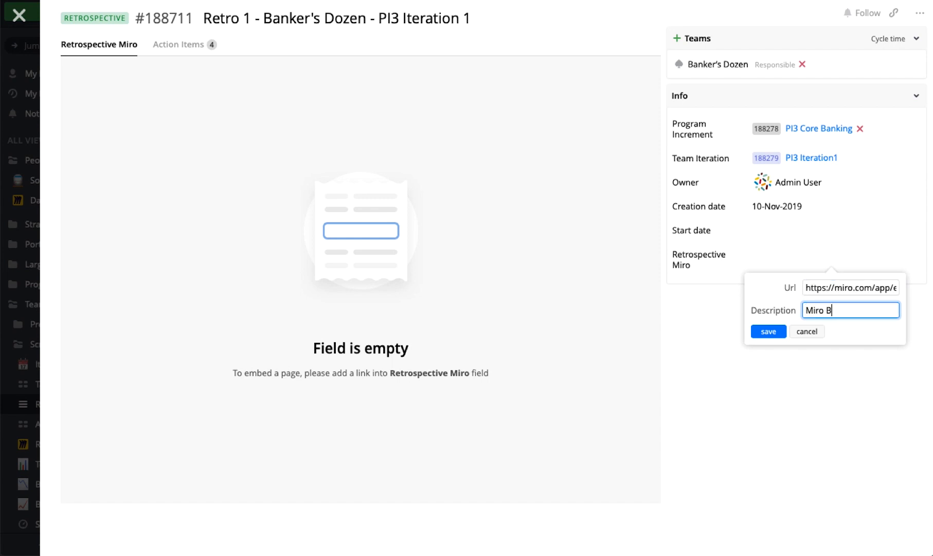
click(769, 331)
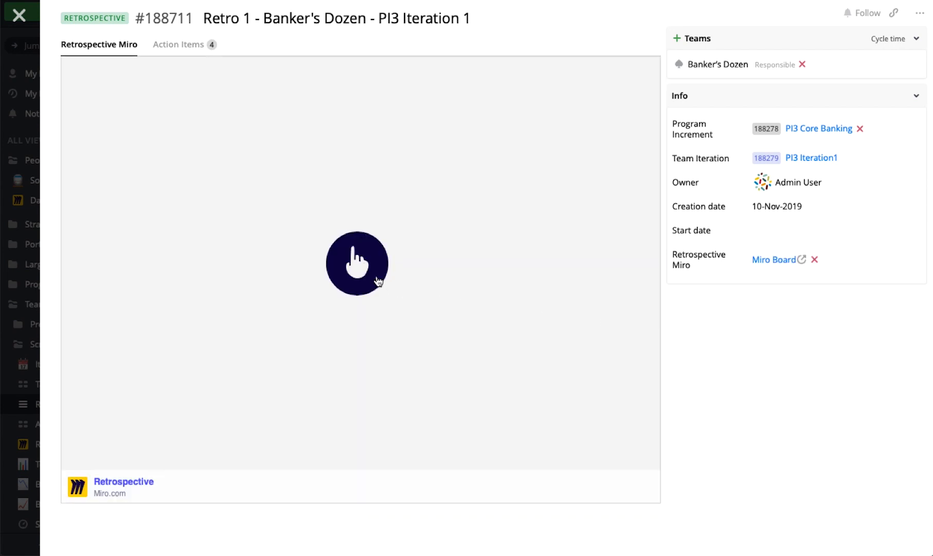
click(357, 263)
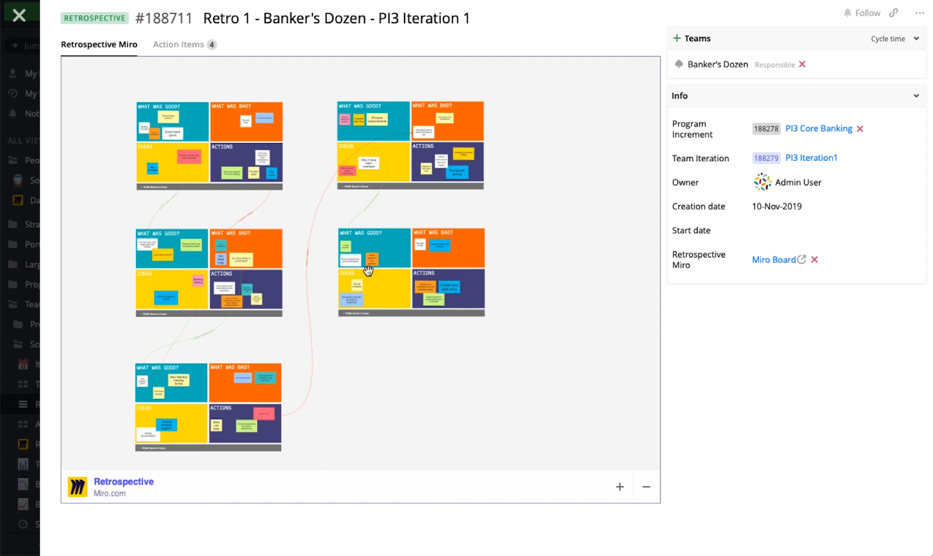
mouse_move(219, 94)
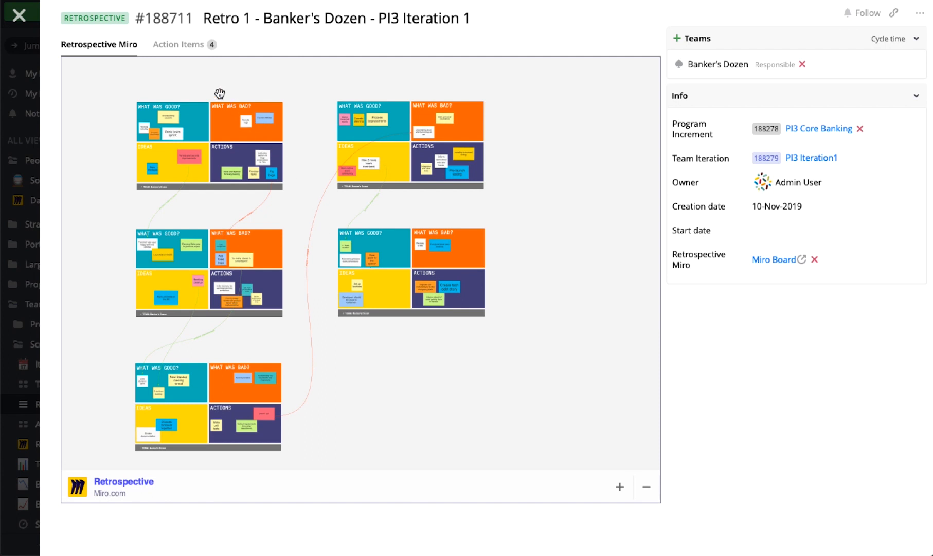
click(178, 44)
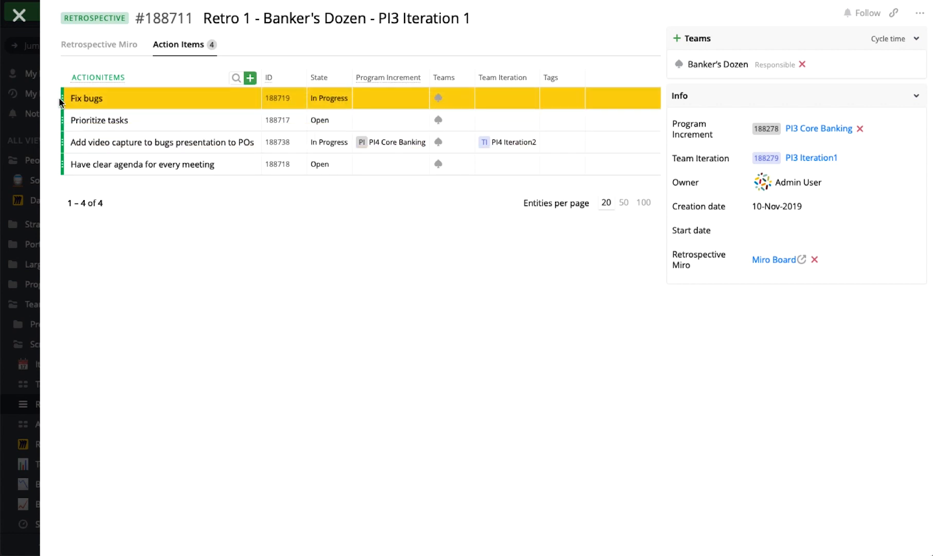
mouse_move(482, 100)
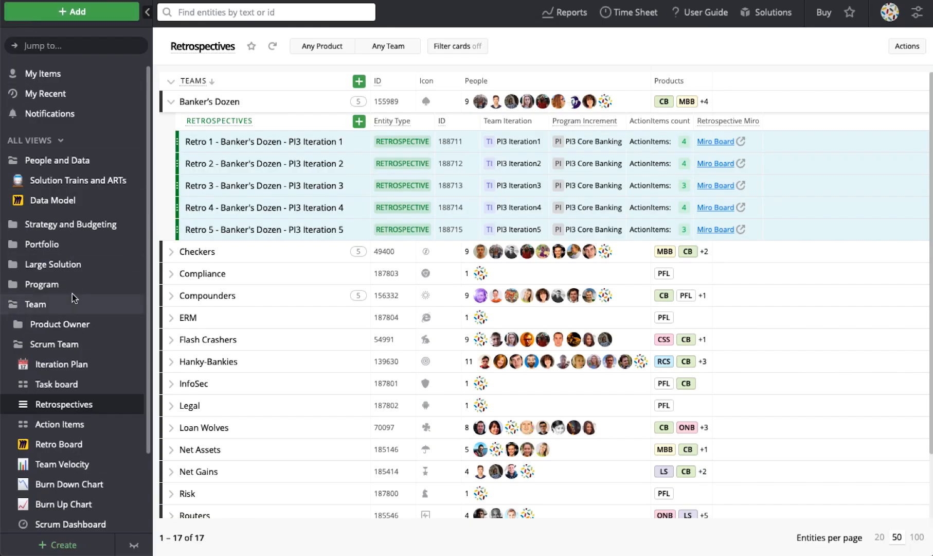
mouse_move(76, 524)
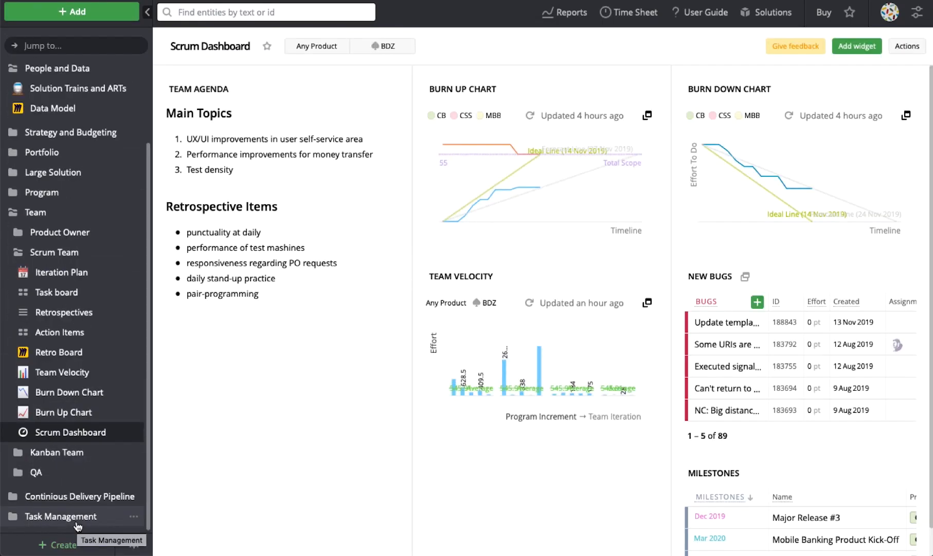
mouse_move(698, 145)
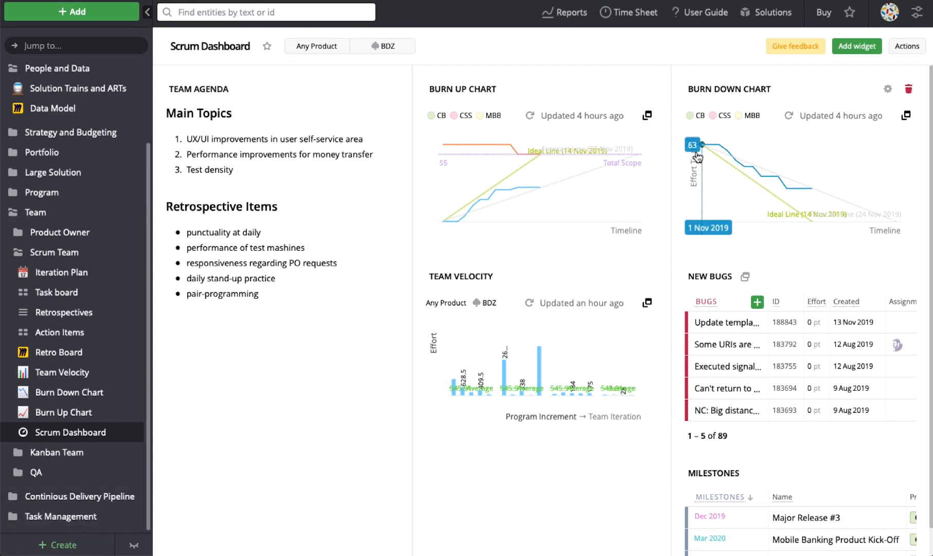
Step: Add a Web page widget to the Scrum Dashboard and save its Miro embed link
click(856, 46)
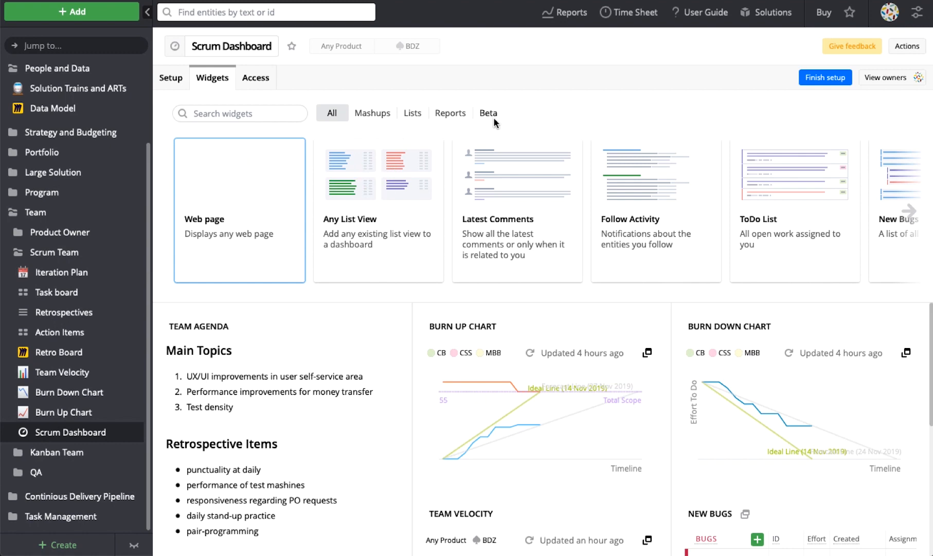
click(825, 77)
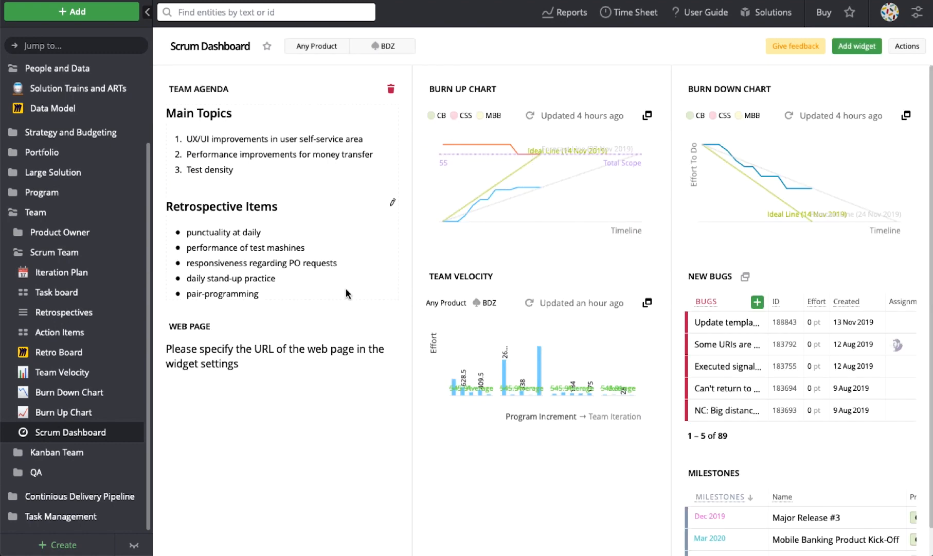
mouse_move(370, 362)
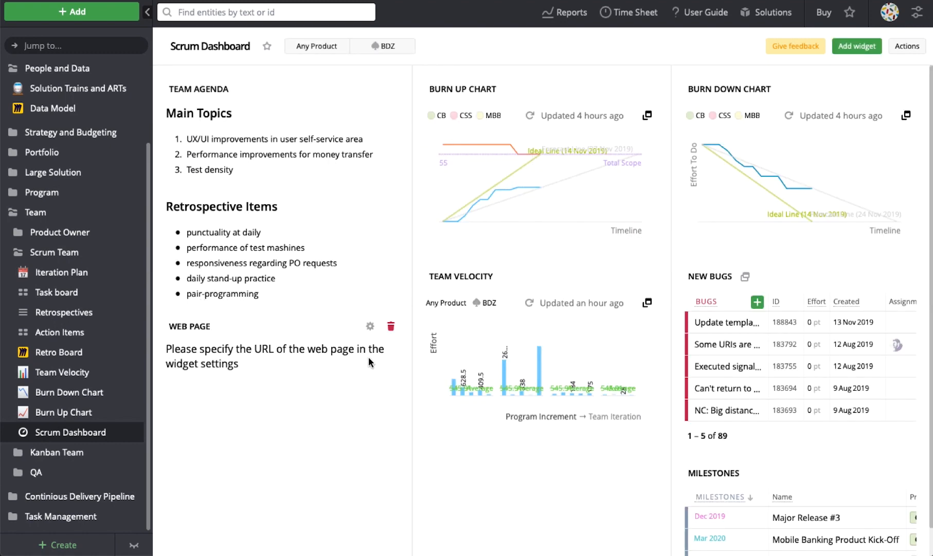
click(371, 326)
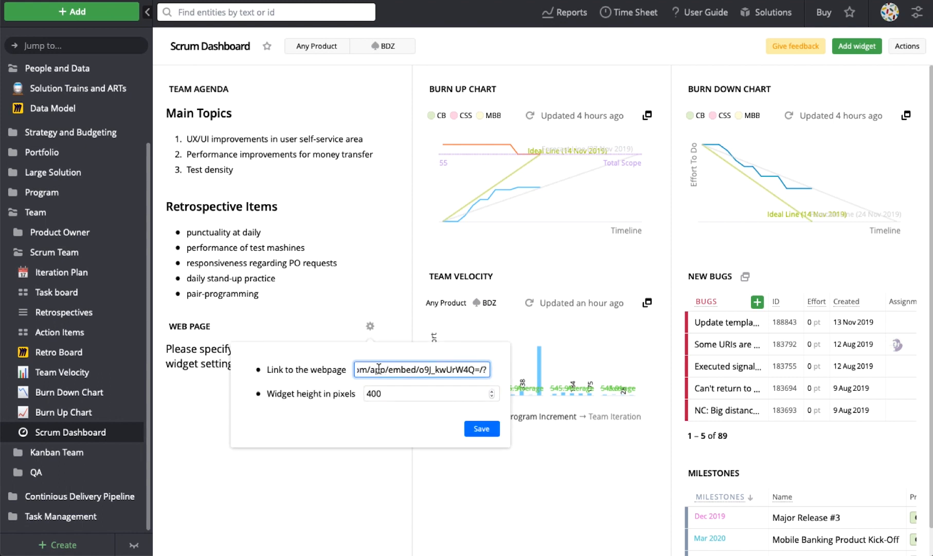
click(481, 429)
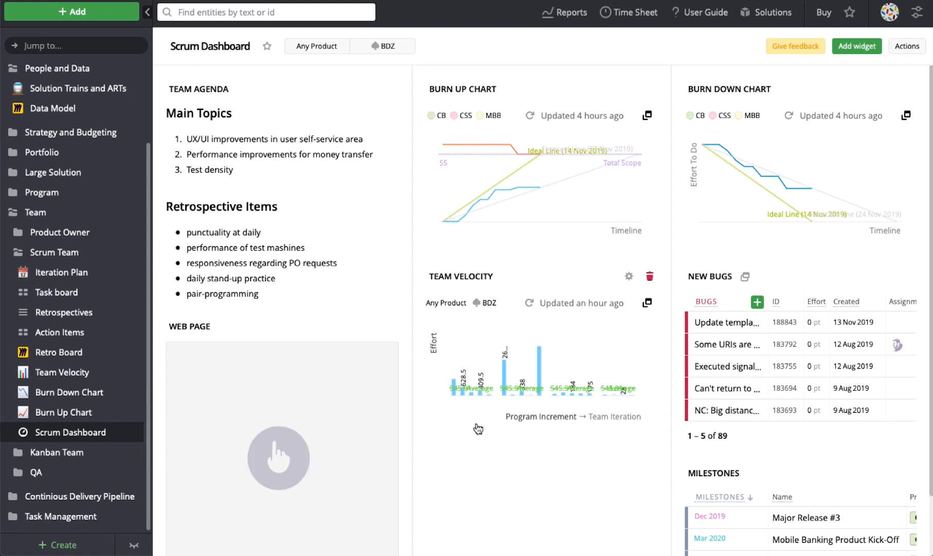
mouse_move(288, 458)
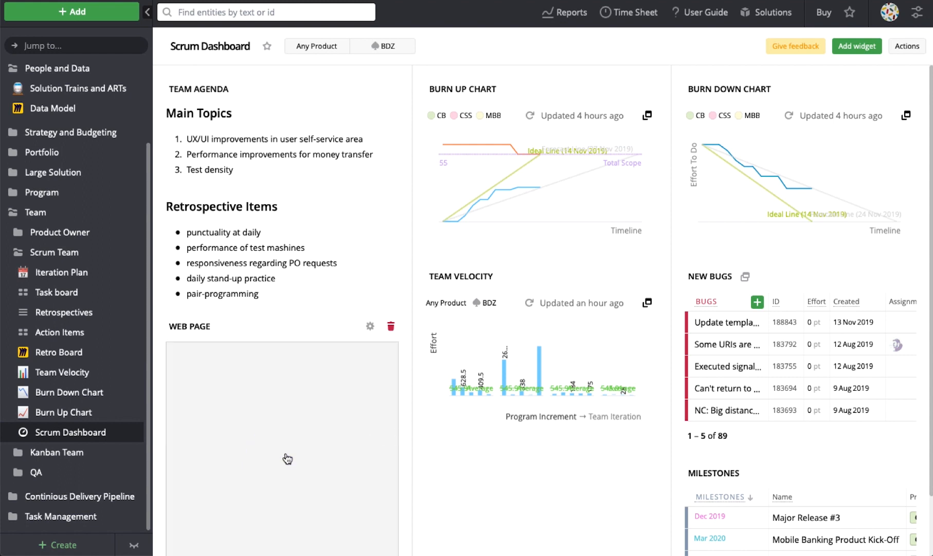